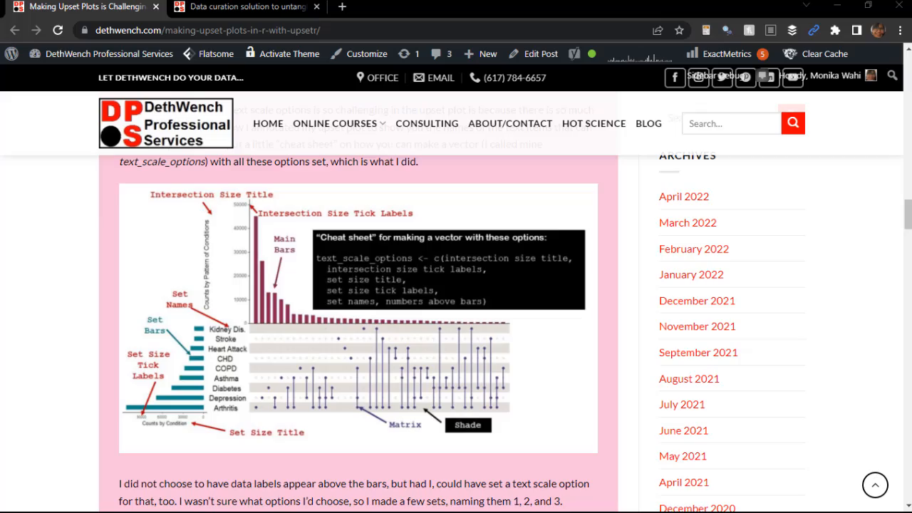
# - Show the UpSetR data curation blog post, scrolled to the annotated text_scale_options graphic
pyautogui.click(245, 6)
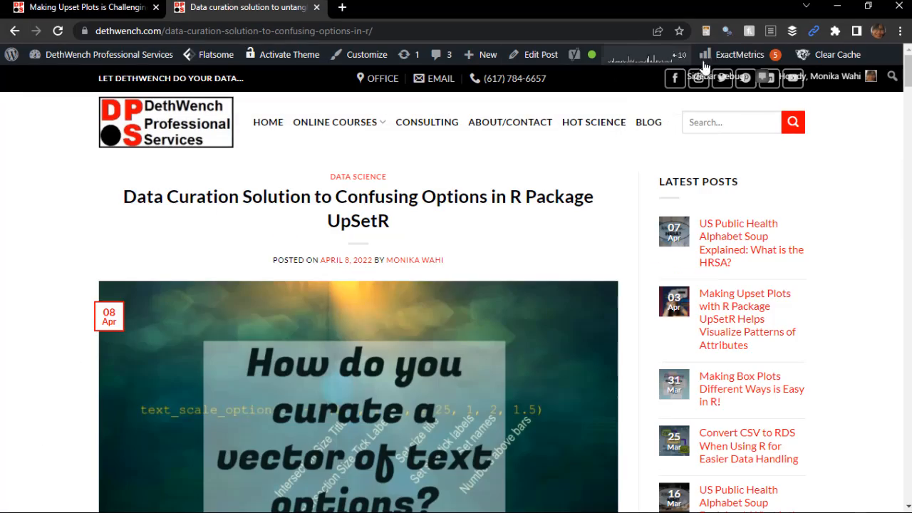
pyautogui.scroll(-3)
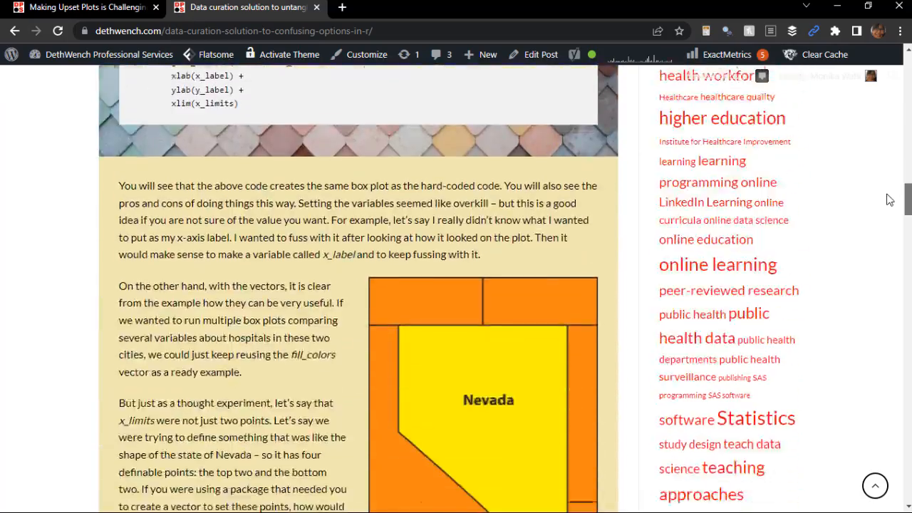
pyautogui.scroll(-3)
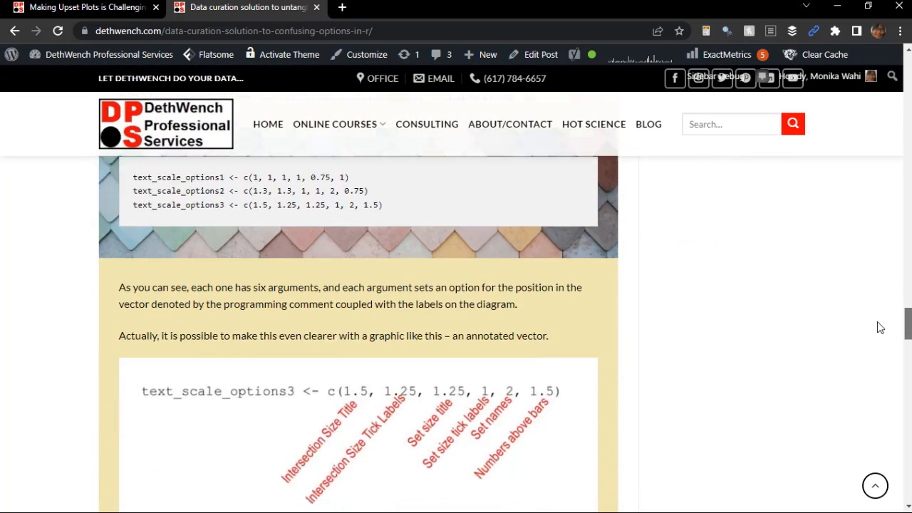
pyautogui.scroll(-3)
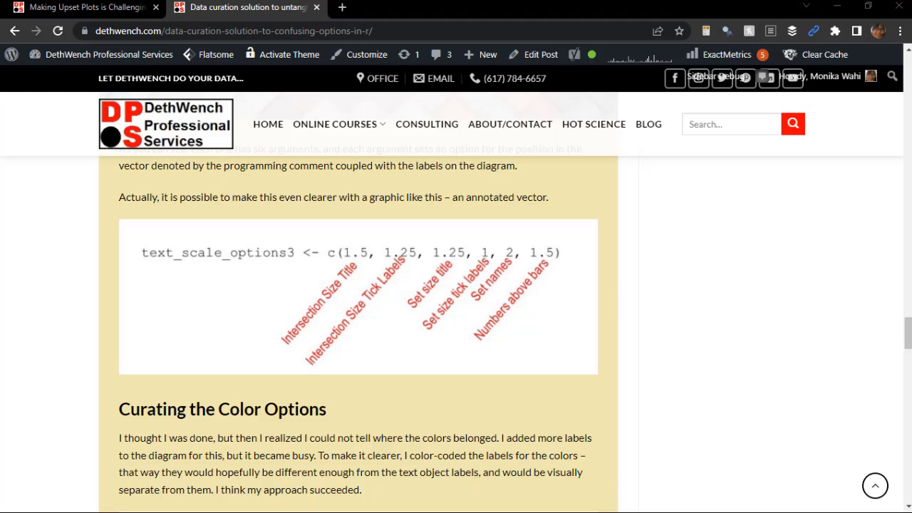
pyautogui.scroll(-3)
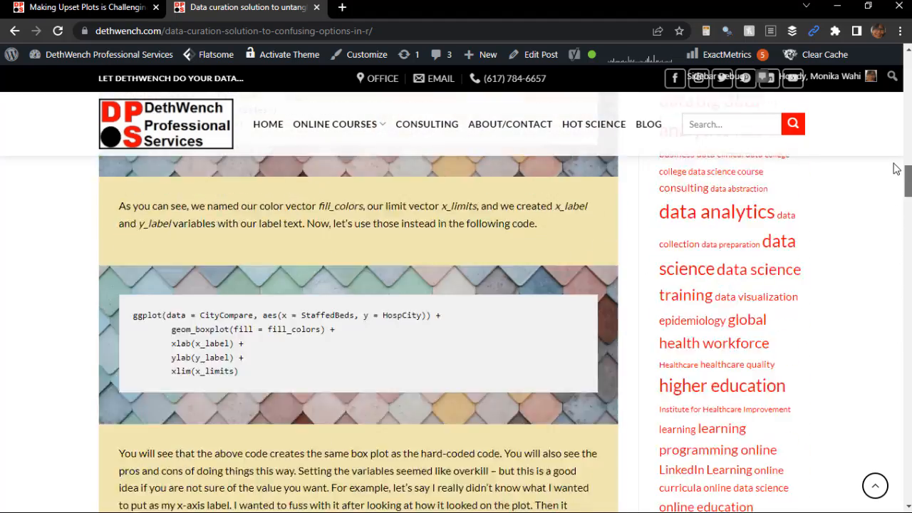
pyautogui.scroll(3)
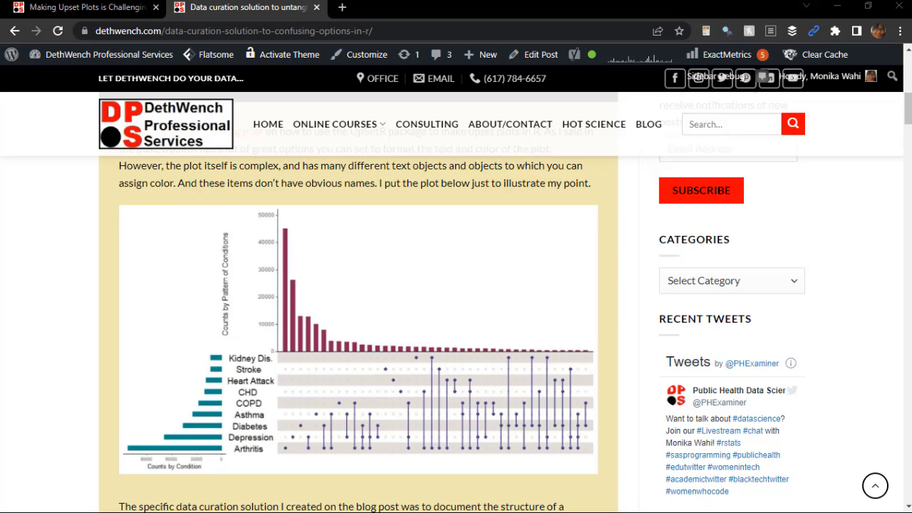
pyautogui.scroll(-3)
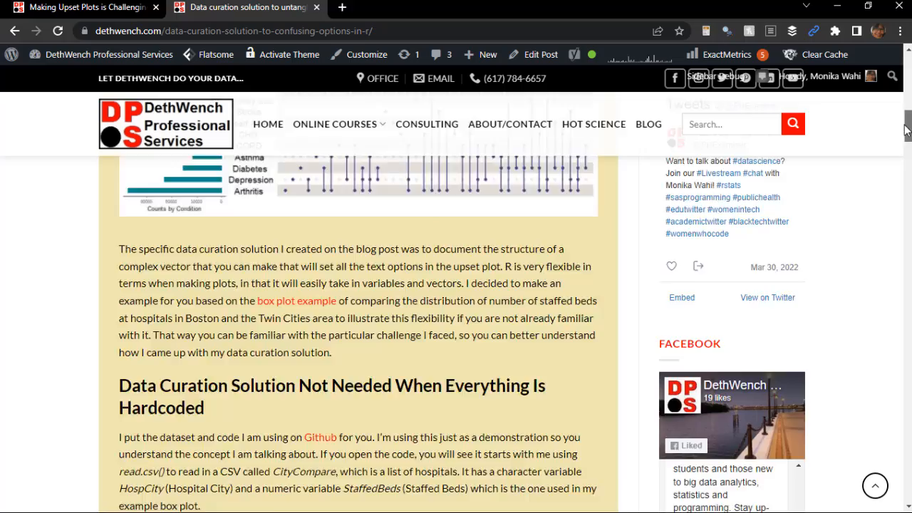
pyautogui.scroll(-3)
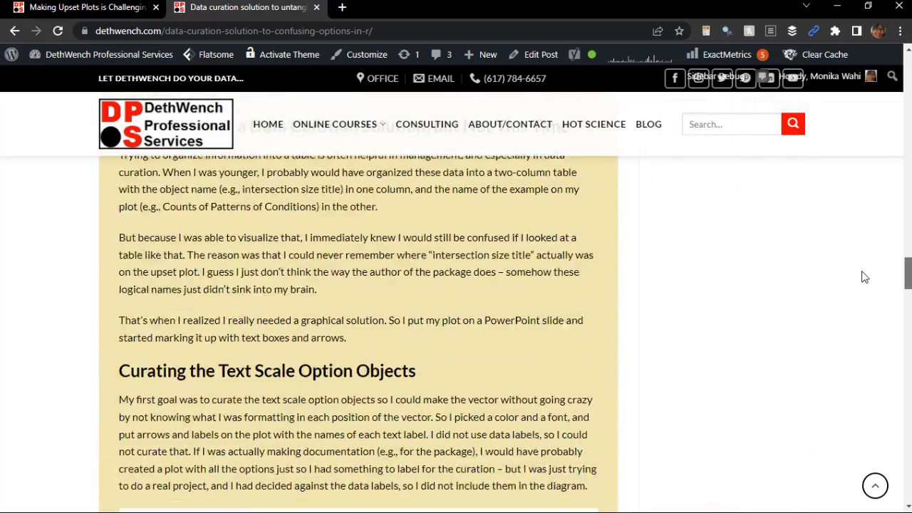
pyautogui.scroll(-3)
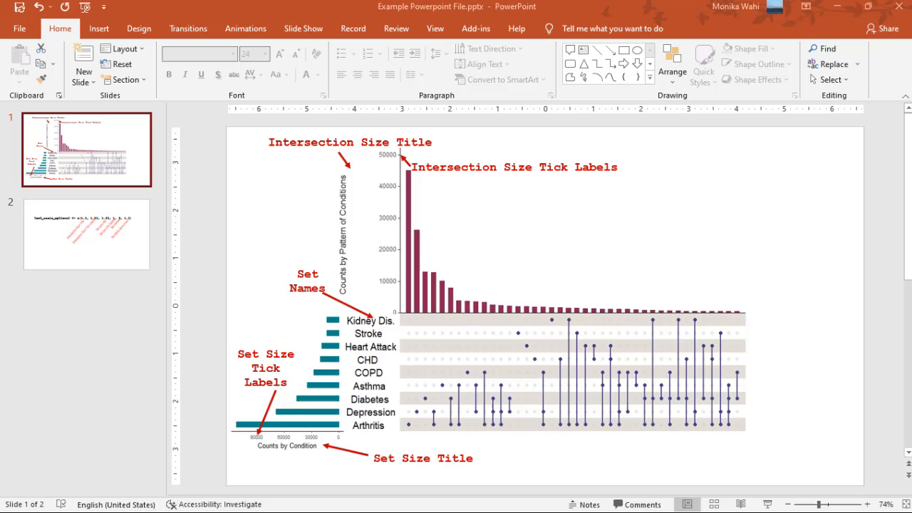
pyautogui.moveTo(528, 287)
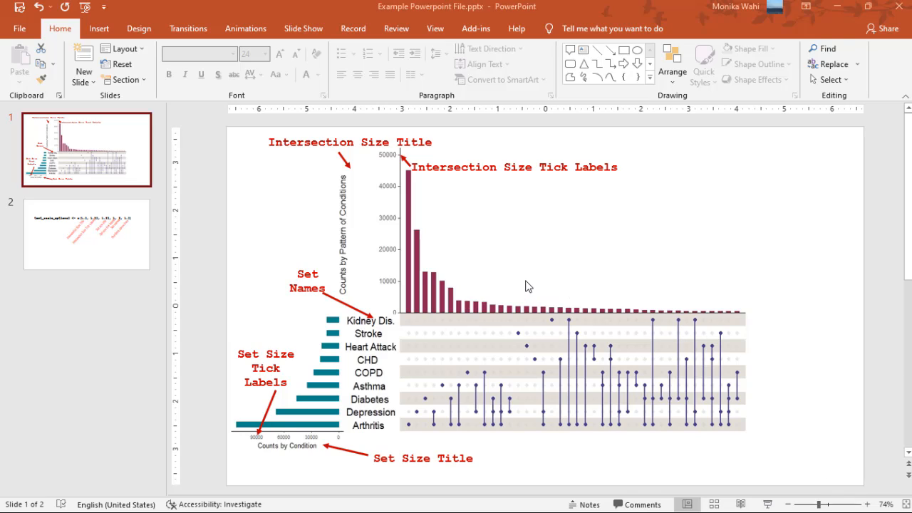
pyautogui.click(513, 274)
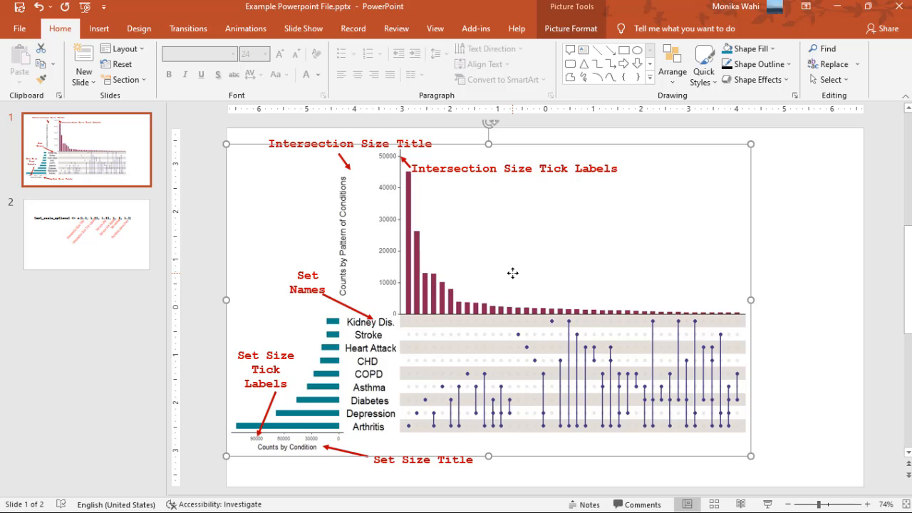
pyautogui.moveTo(488, 219)
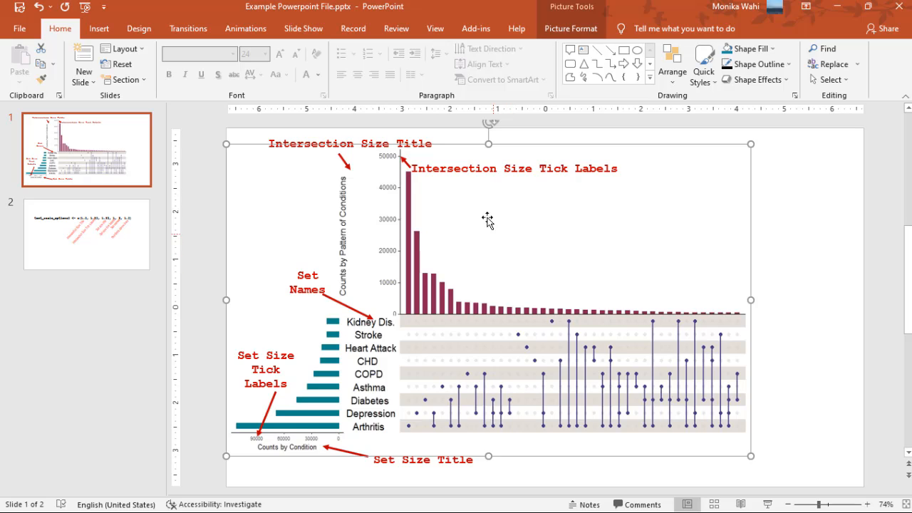
pyautogui.click(511, 167)
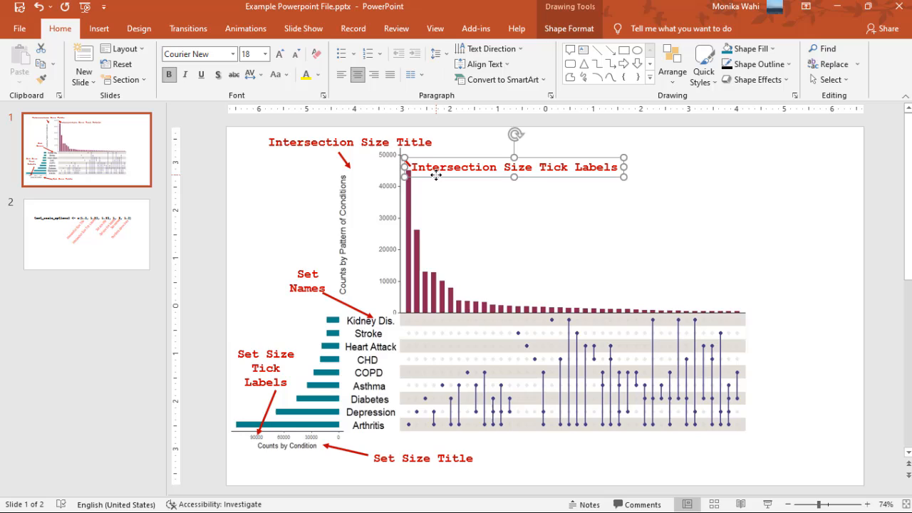
pyautogui.moveTo(352, 169)
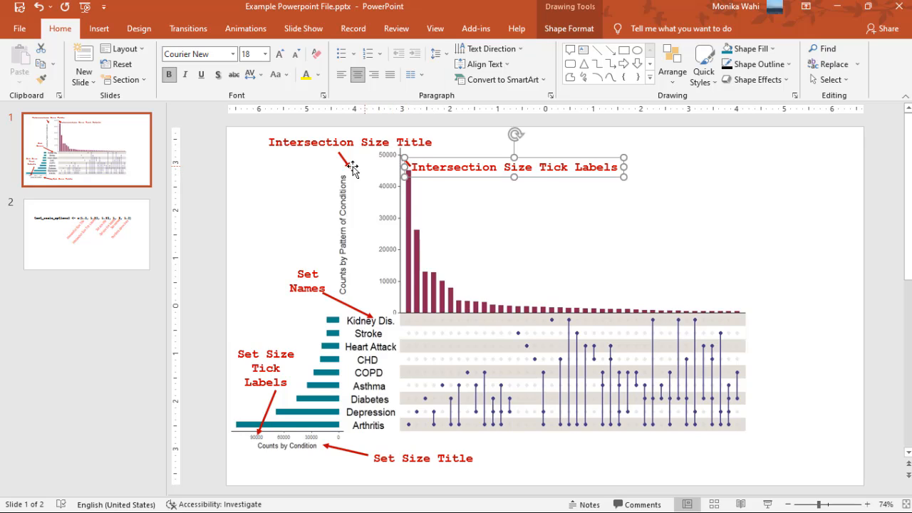
pyautogui.click(647, 276)
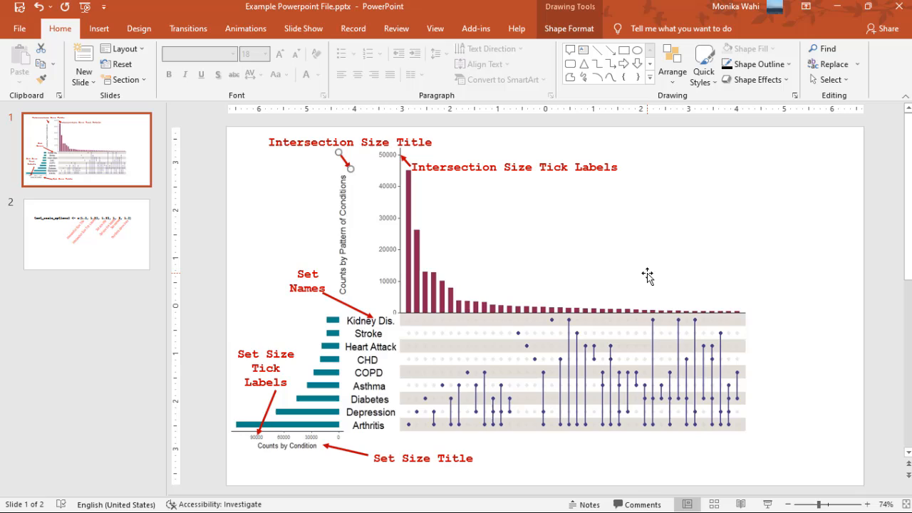
pyautogui.moveTo(310, 404)
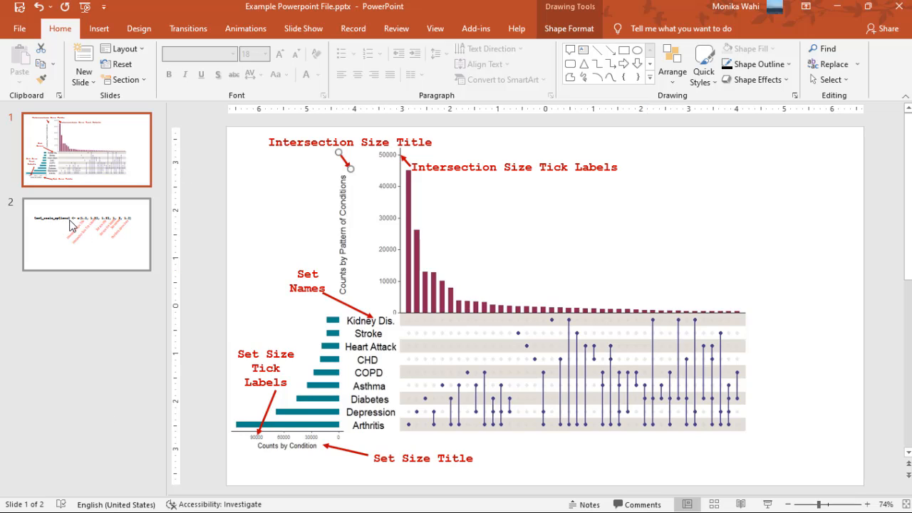
pyautogui.click(86, 234)
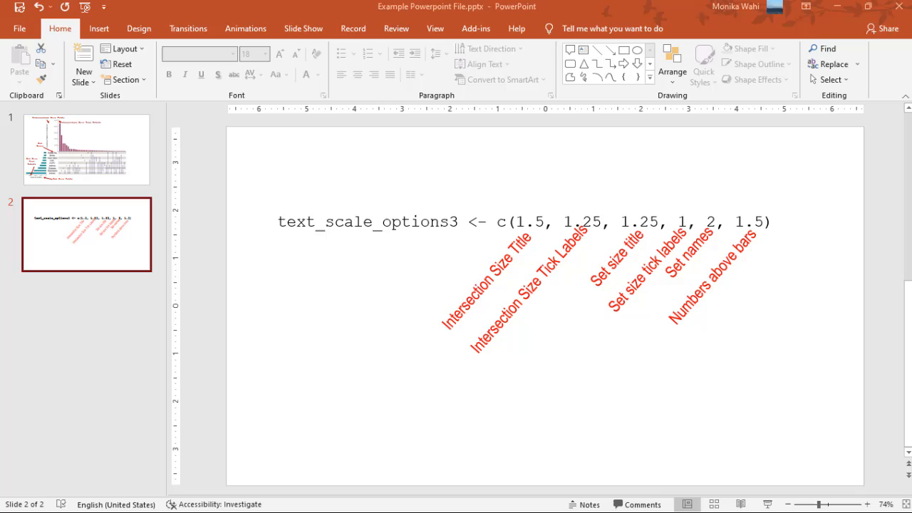
pyautogui.moveTo(212, 417)
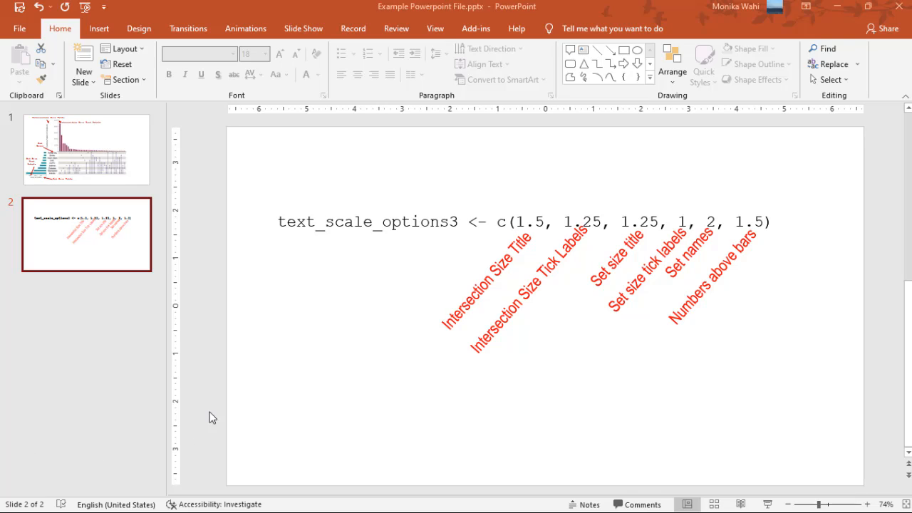
# - Select the diagonal 'Intersection Size Title' label on slide 2
pyautogui.click(491, 278)
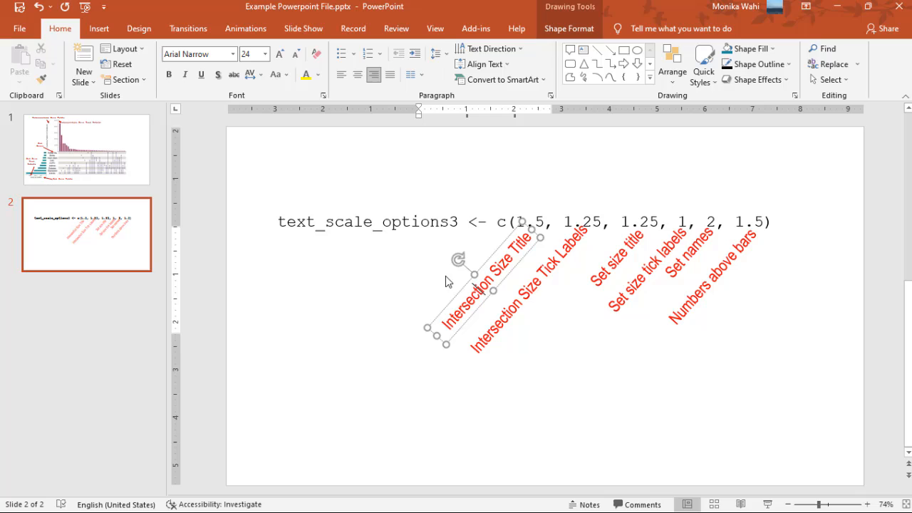
pyautogui.moveTo(447, 276)
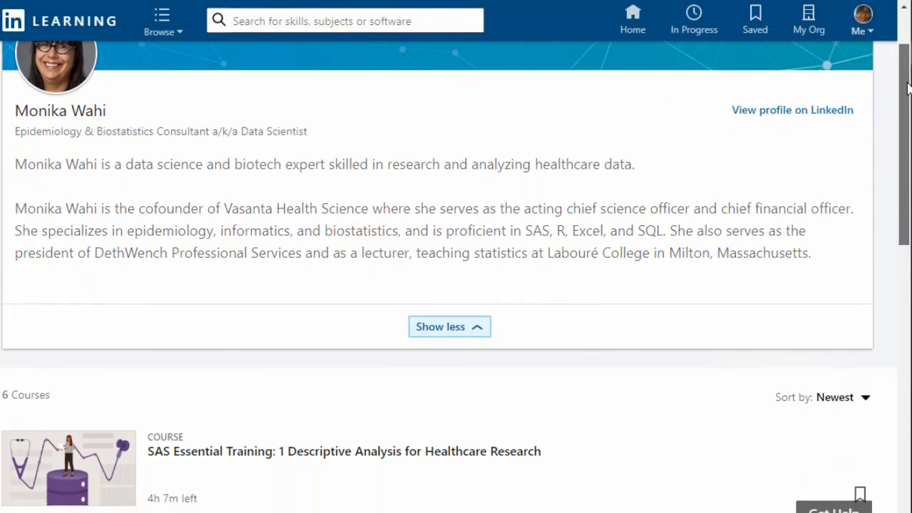
# - Scroll the instructor's course list to SAS Essential Training and Designing Big Data Healthcare Studies
pyautogui.scroll(-3)
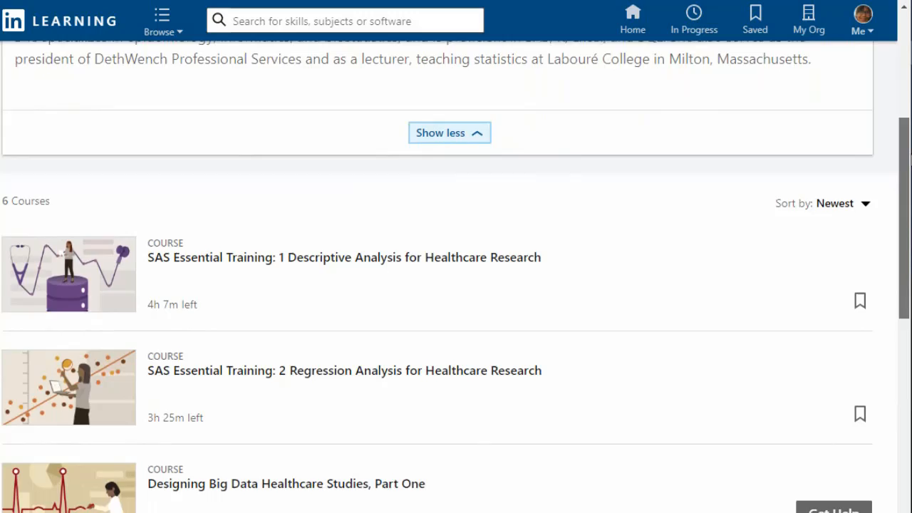
pyautogui.scroll(-3)
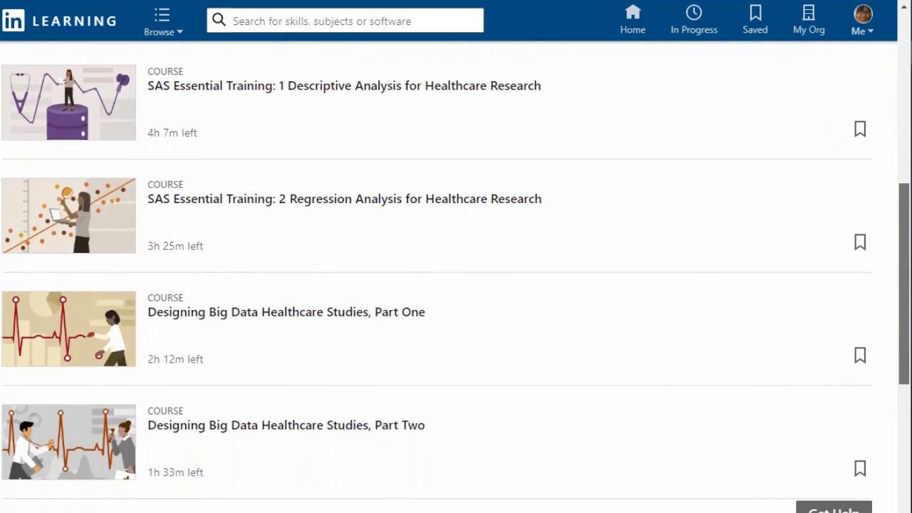